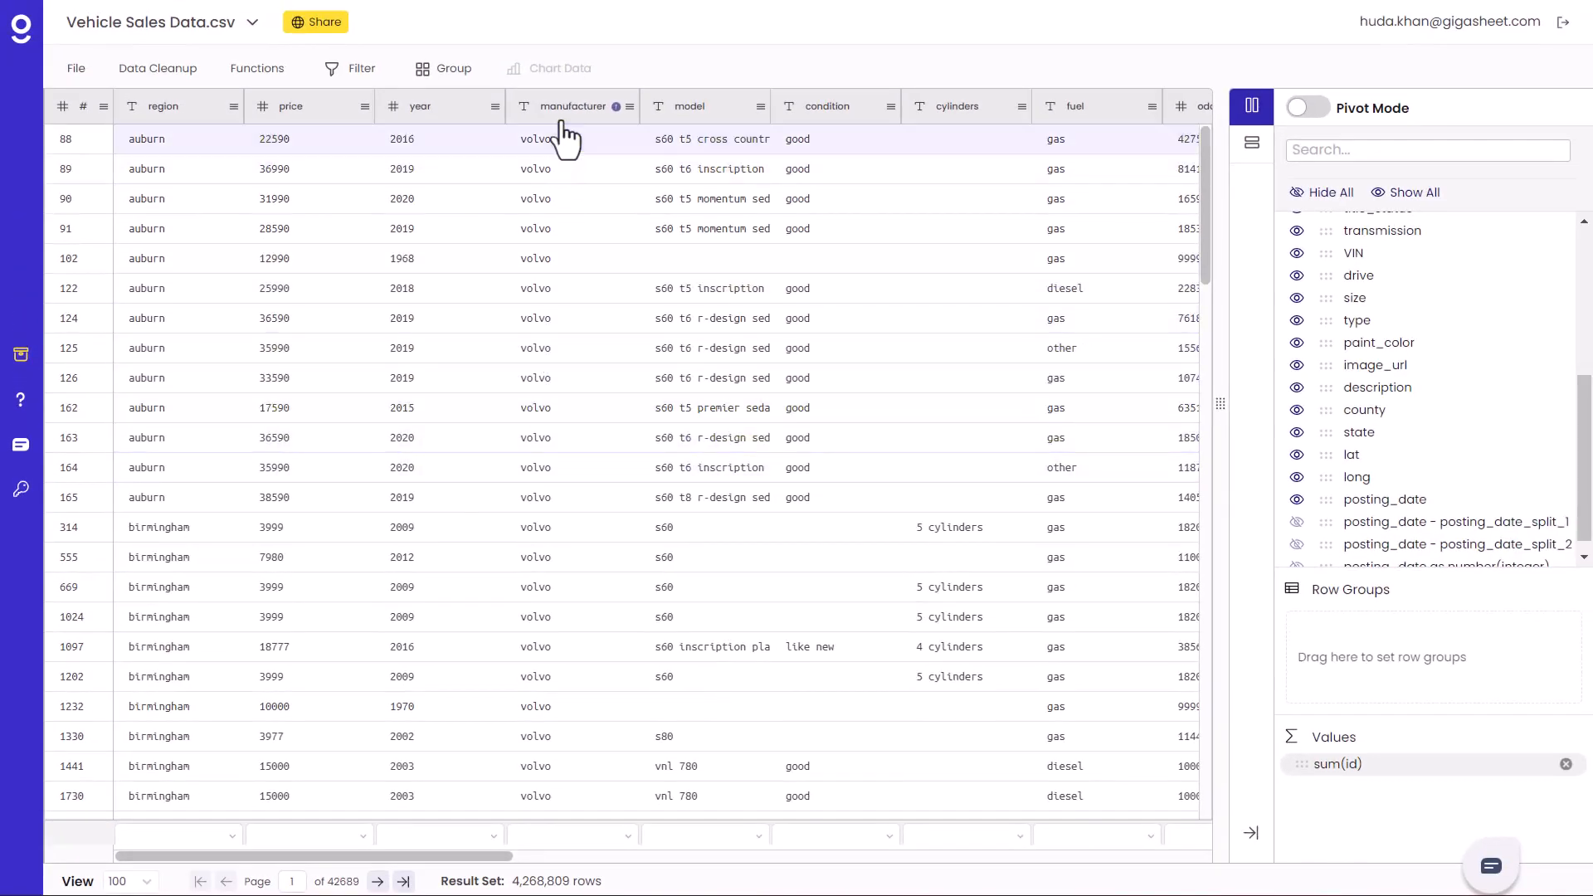
# Group the sheet by the manufacturer column, yielding 44 manufacturer groups with row counts
pyautogui.click(453, 68)
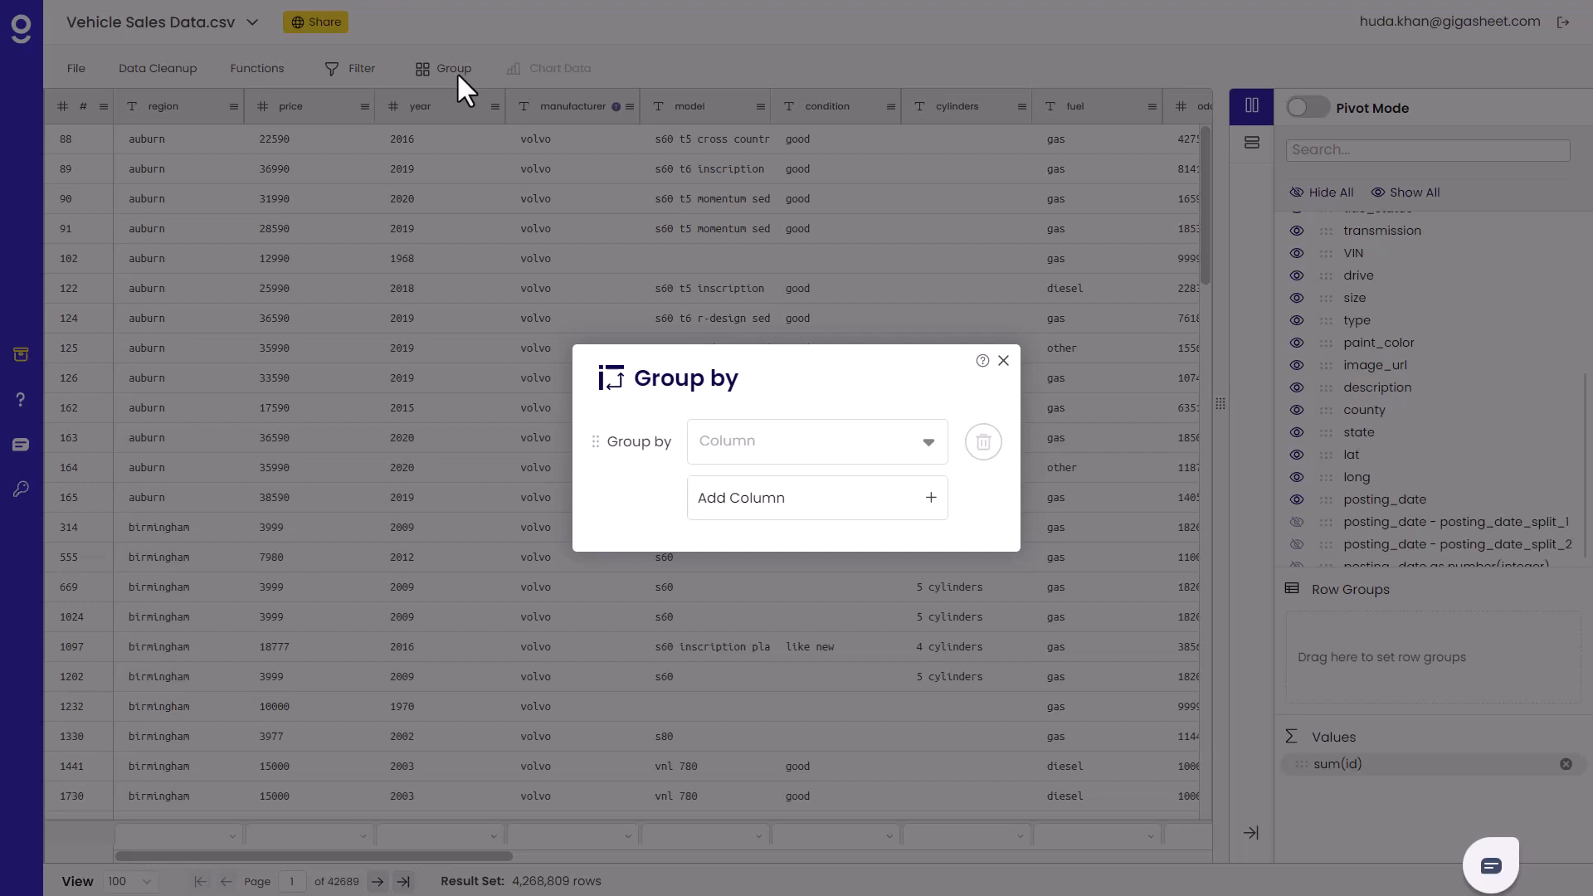
pyautogui.click(817, 440)
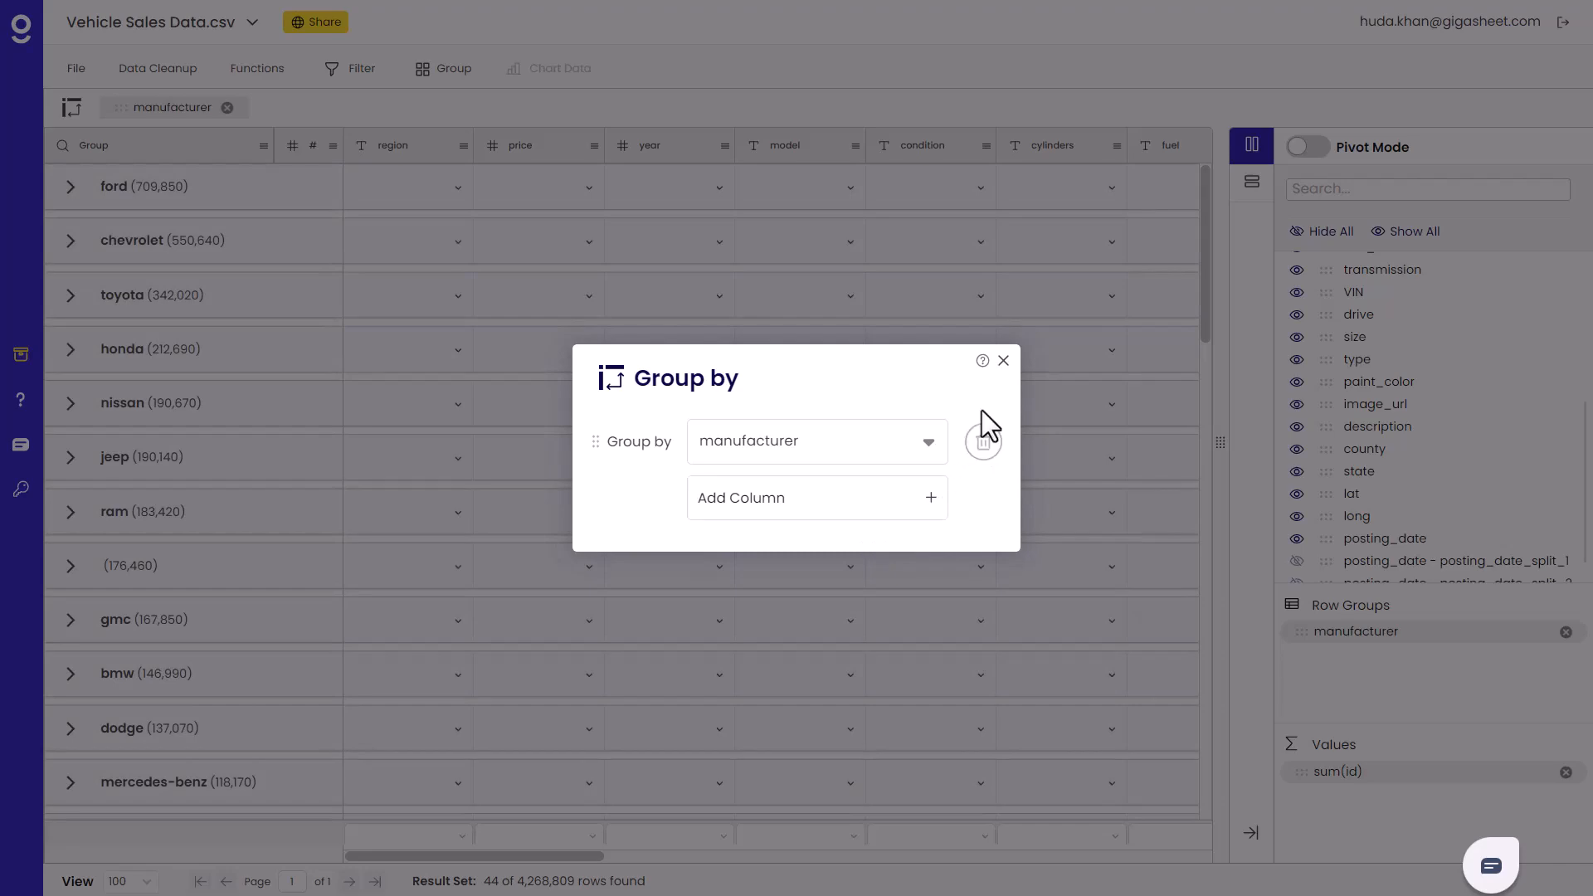
pyautogui.click(1003, 360)
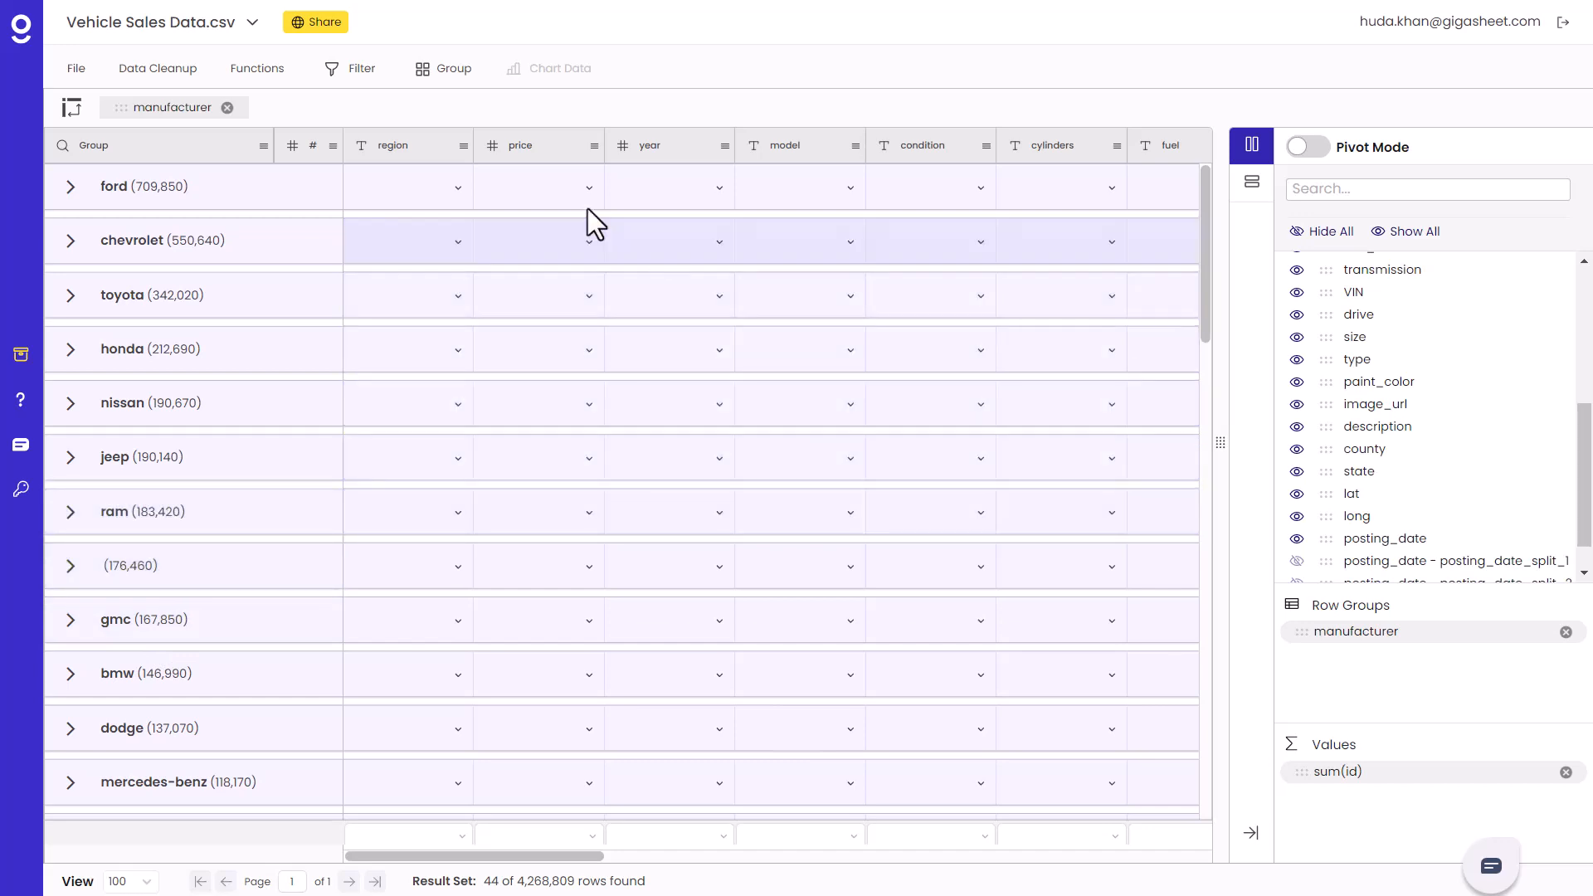
pyautogui.moveTo(498, 116)
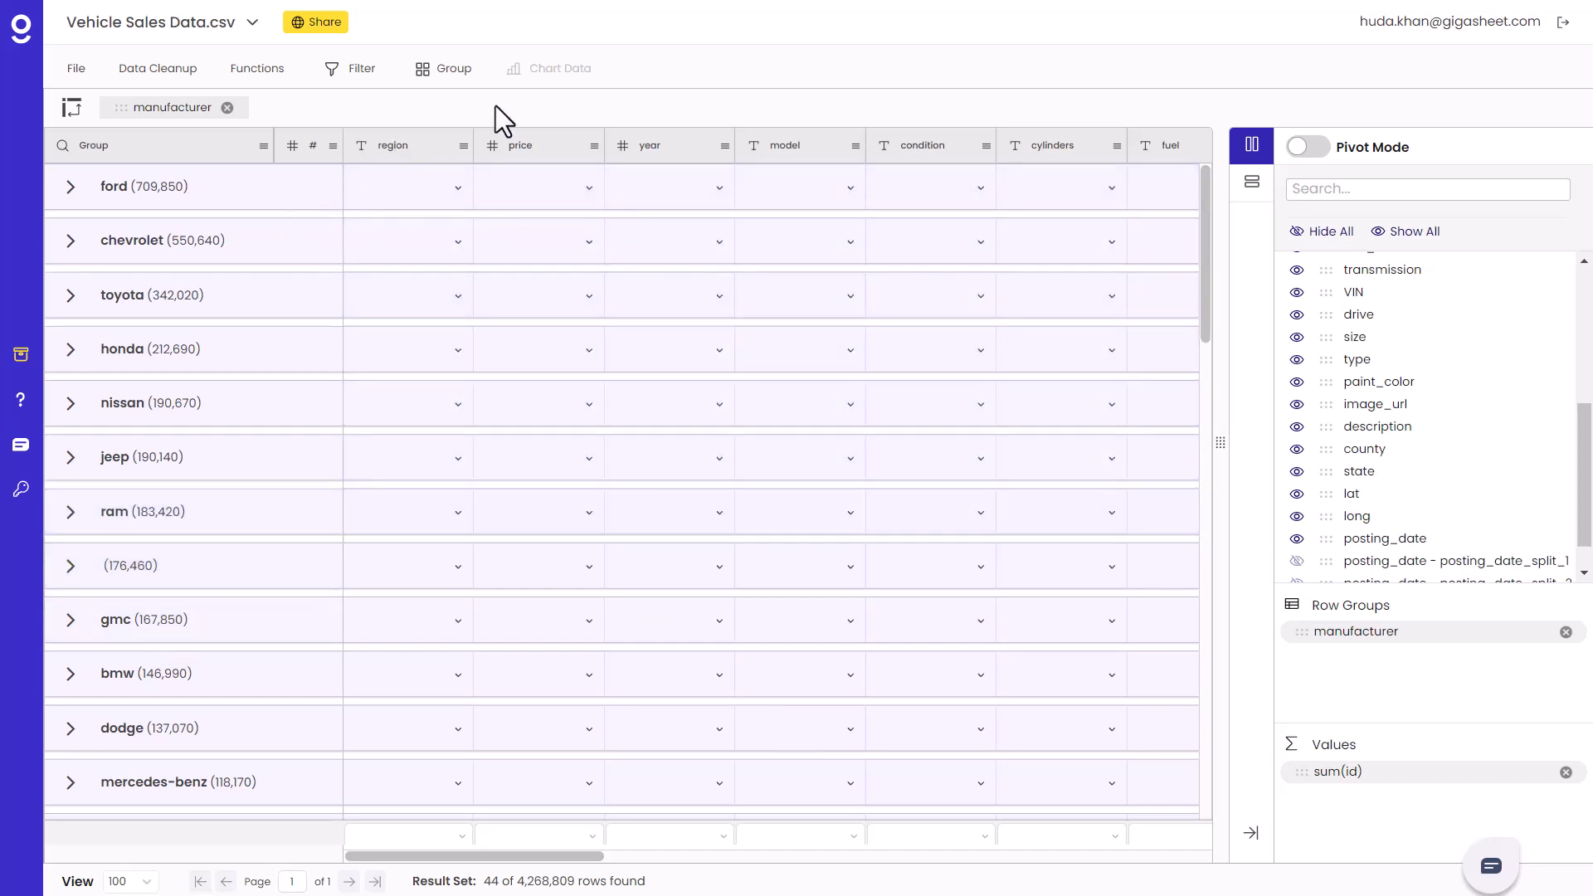
pyautogui.moveTo(961, 91)
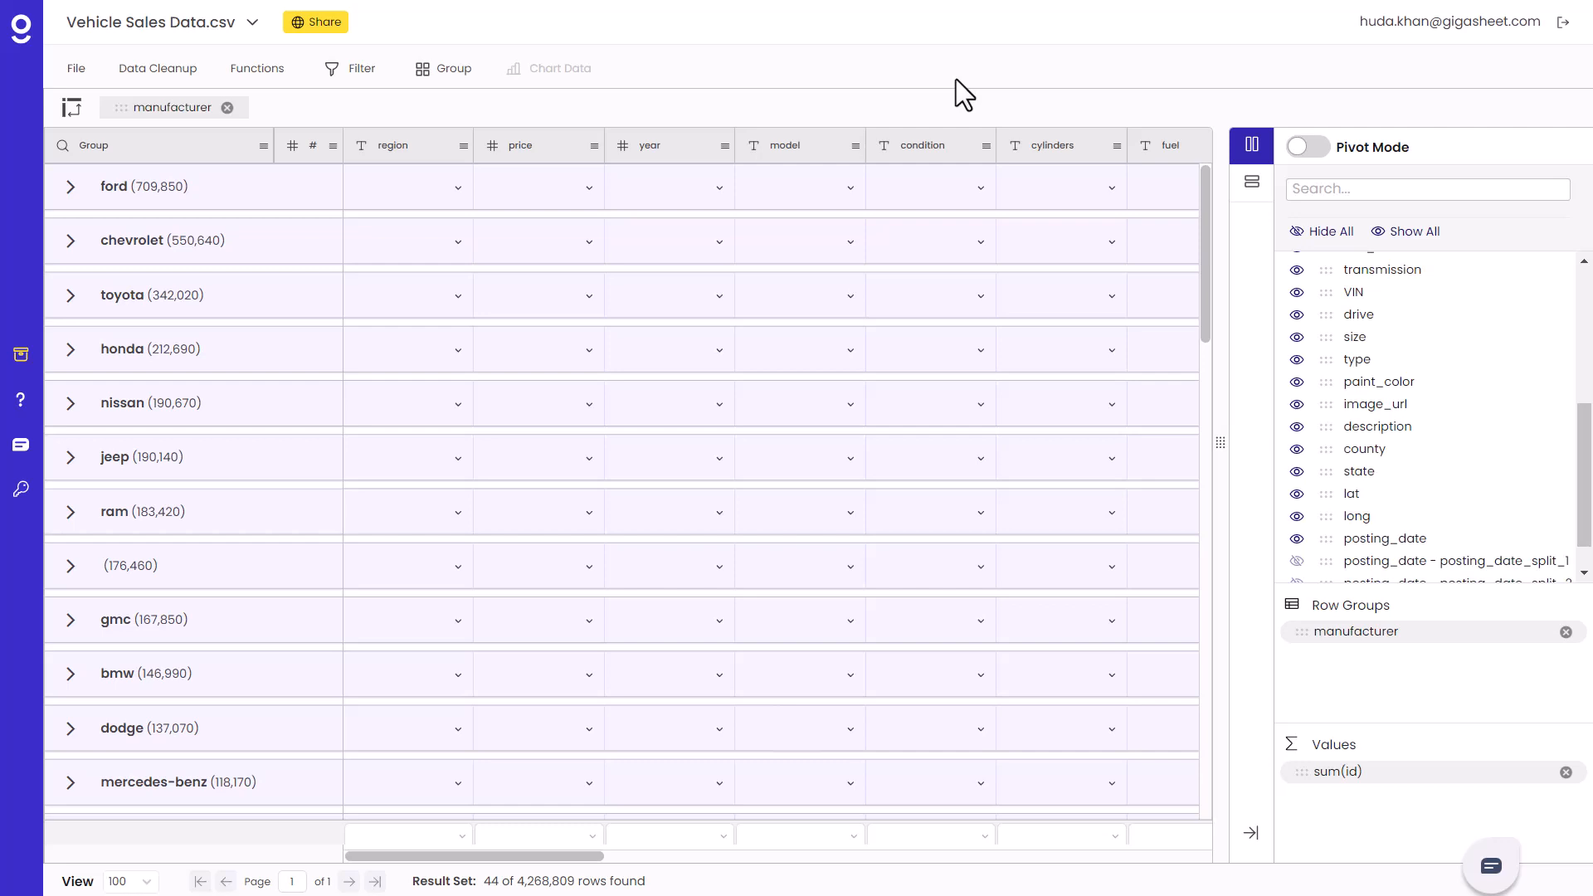
pyautogui.moveTo(1223, 82)
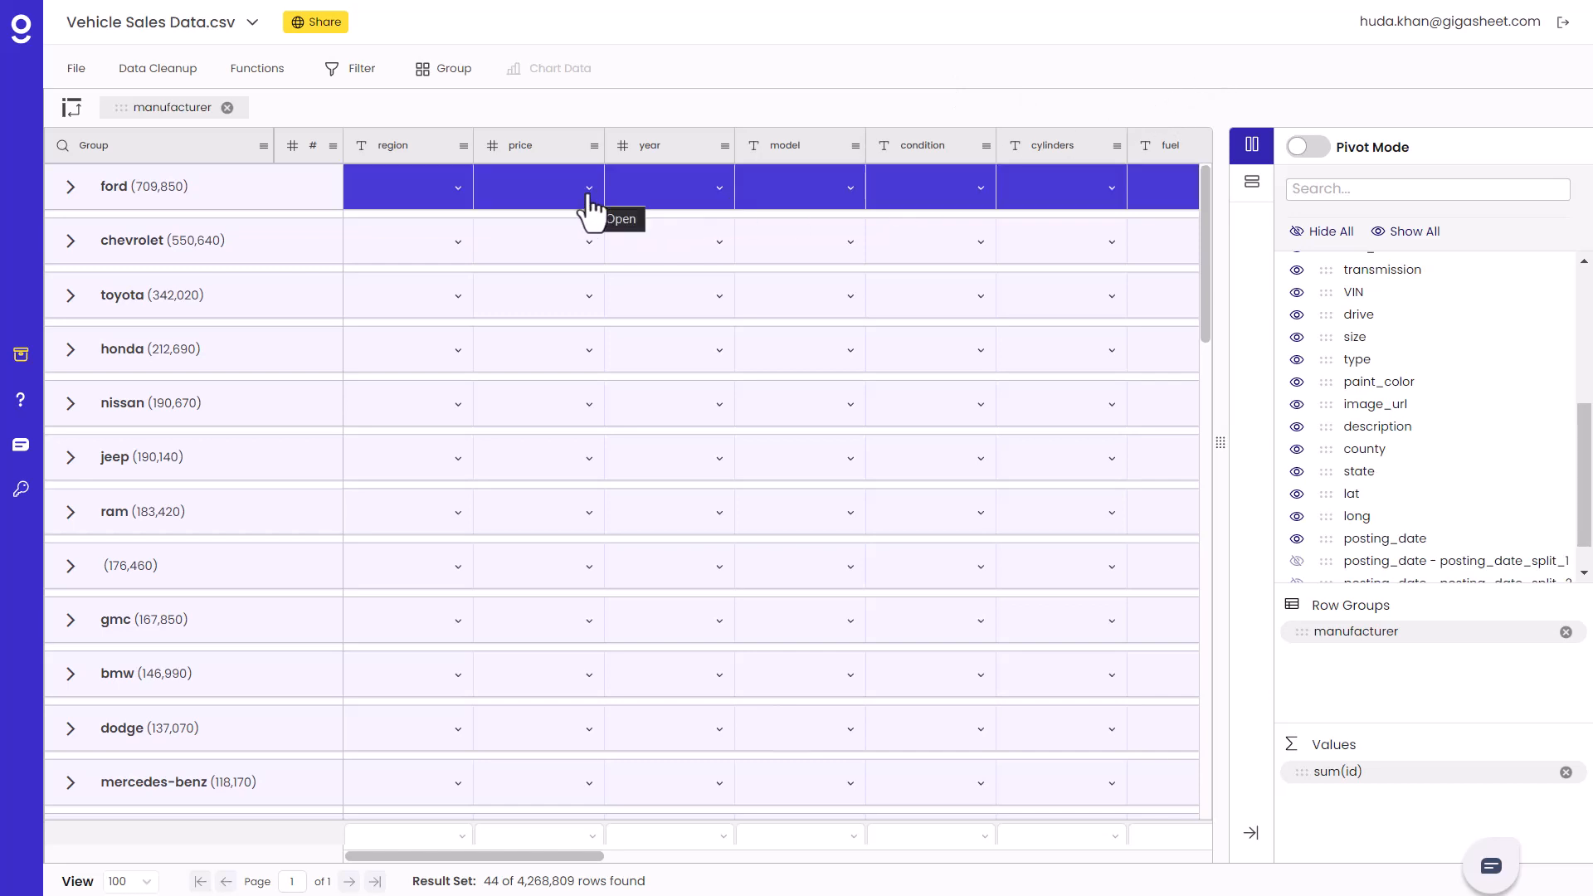
# Set the price column's group aggregation to Average
pyautogui.click(588, 188)
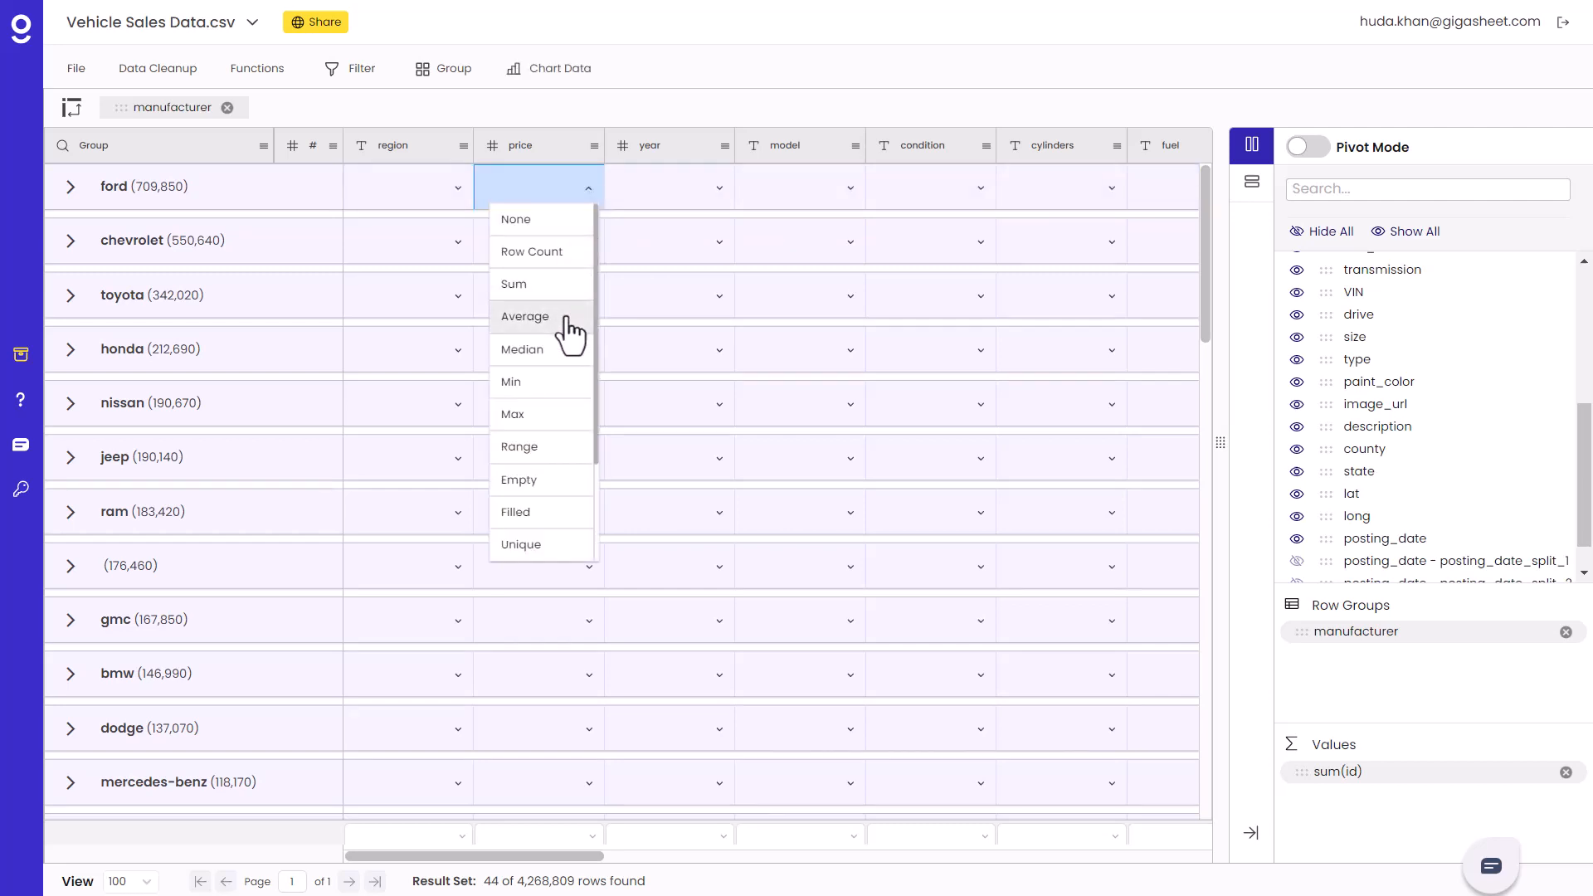
pyautogui.click(524, 316)
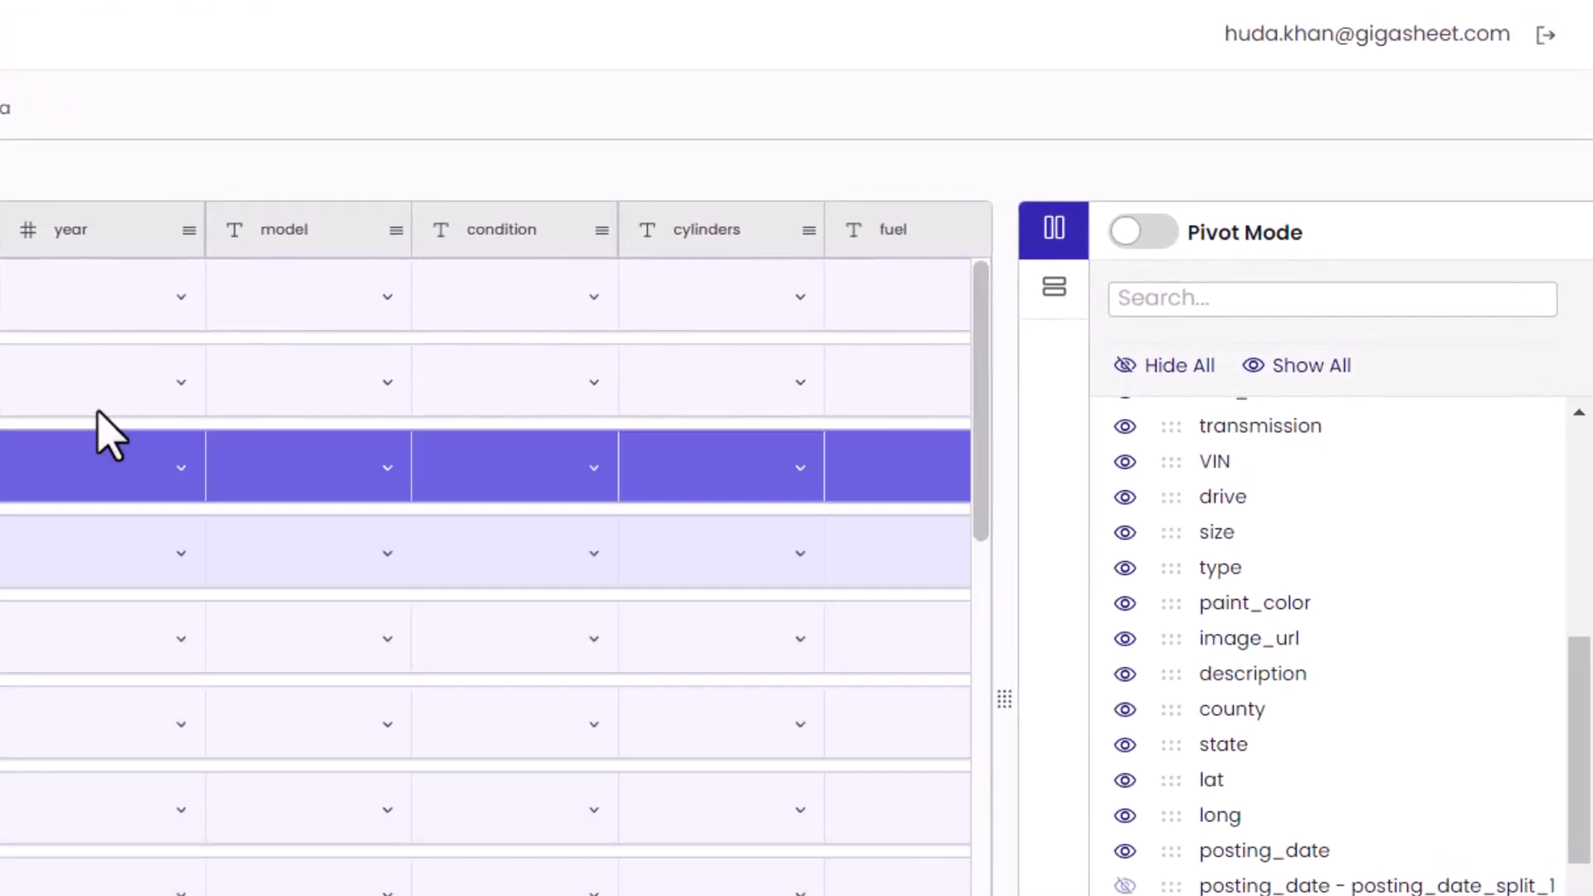
# Enable Pivot Mode with manufacturer rows, avg(price) values and year as column groups
pyautogui.click(1142, 233)
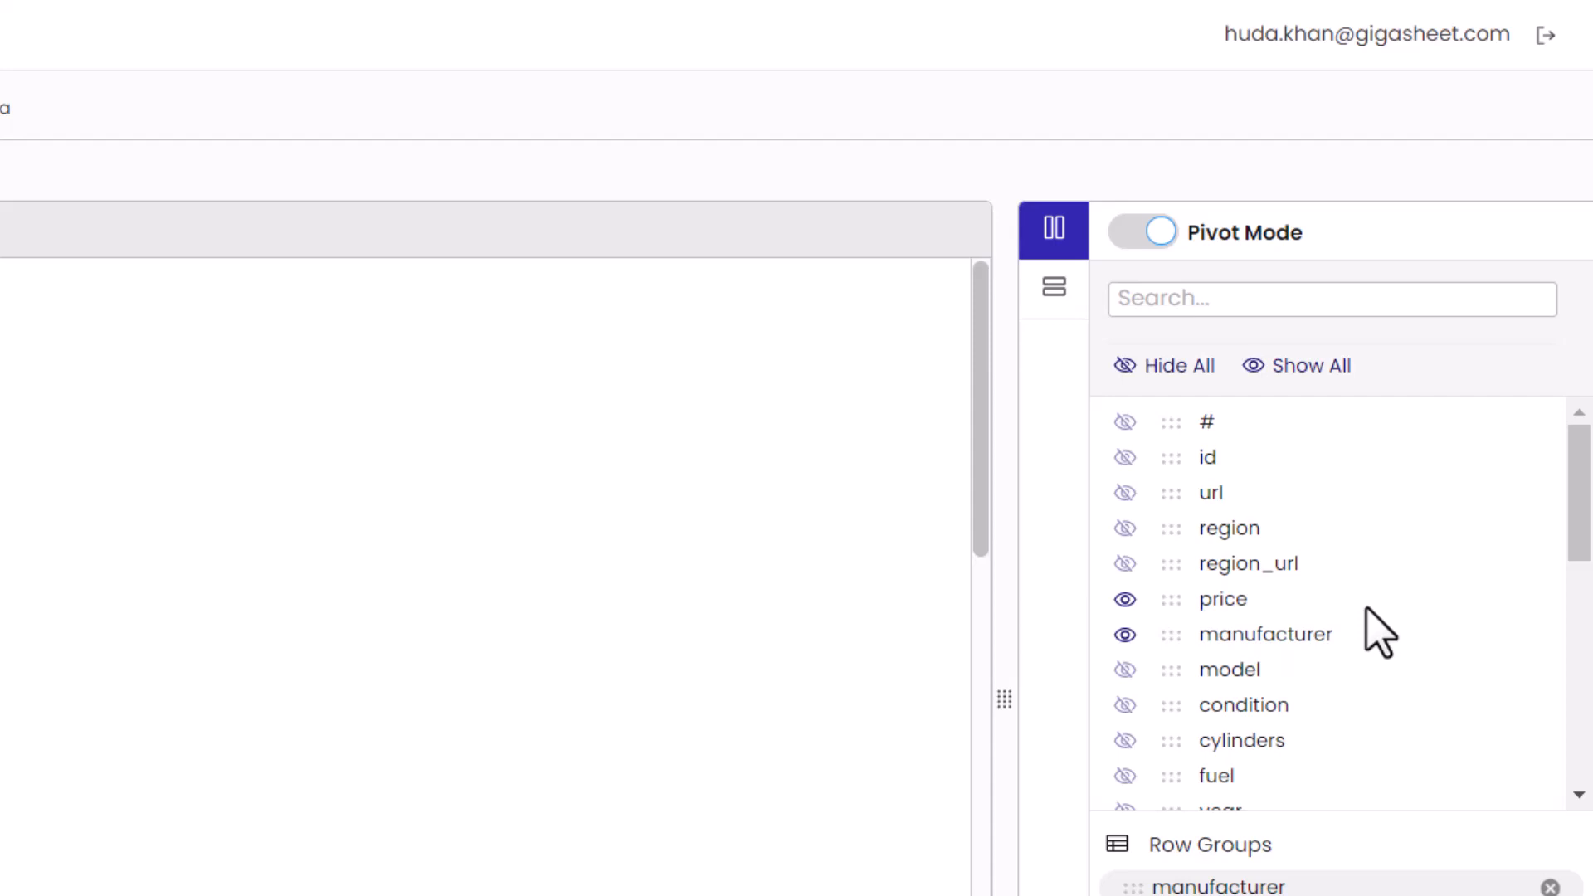
pyautogui.scroll(-3)
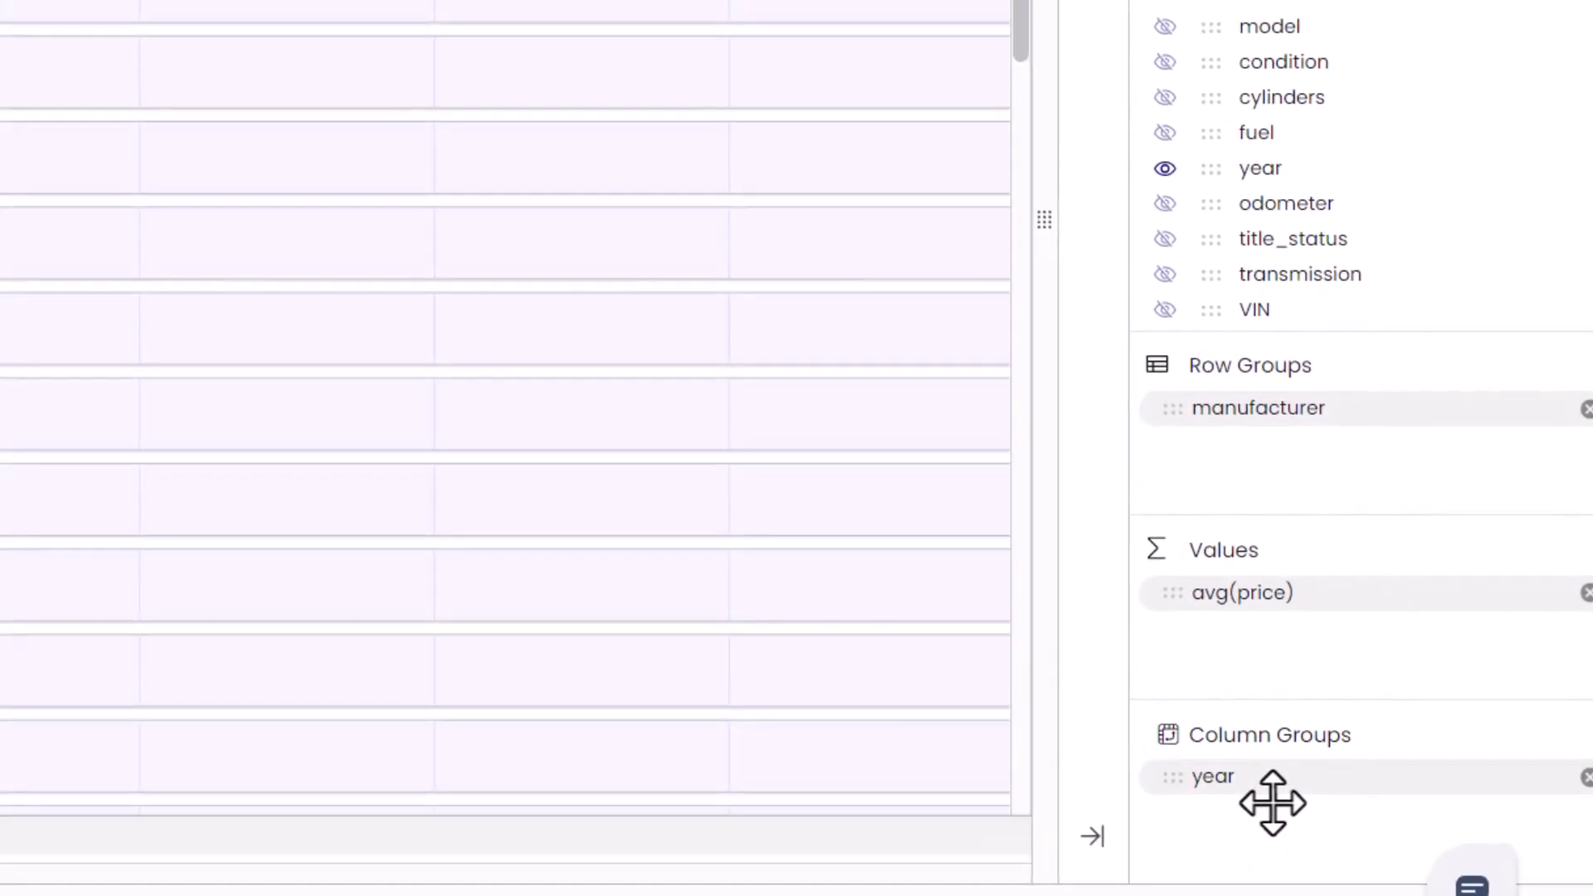
pyautogui.moveTo(1270, 813)
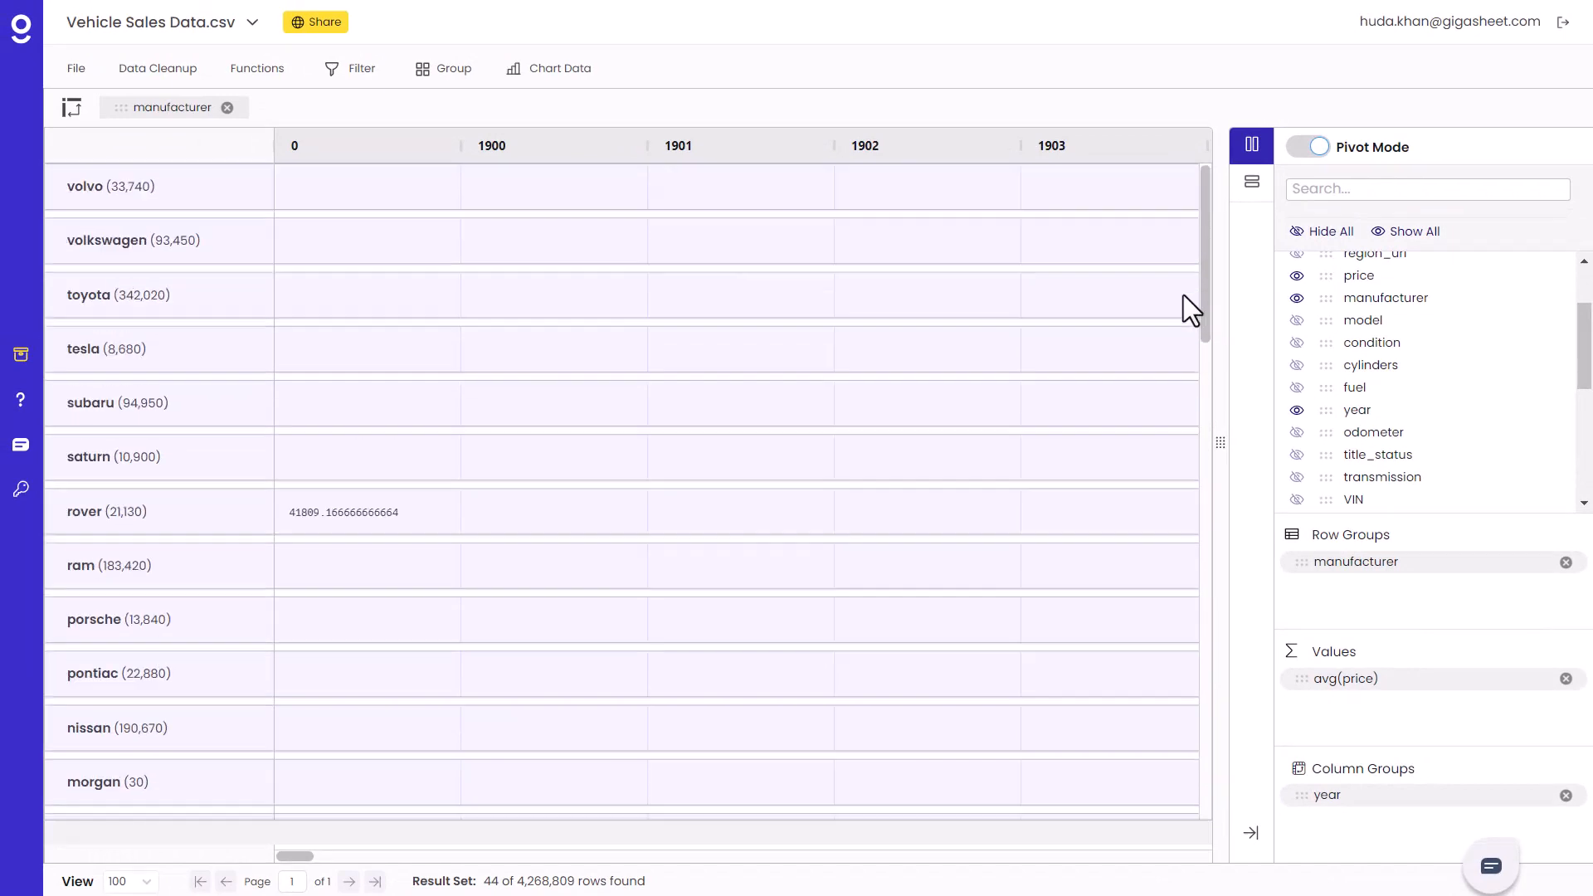
pyautogui.hscroll(3)
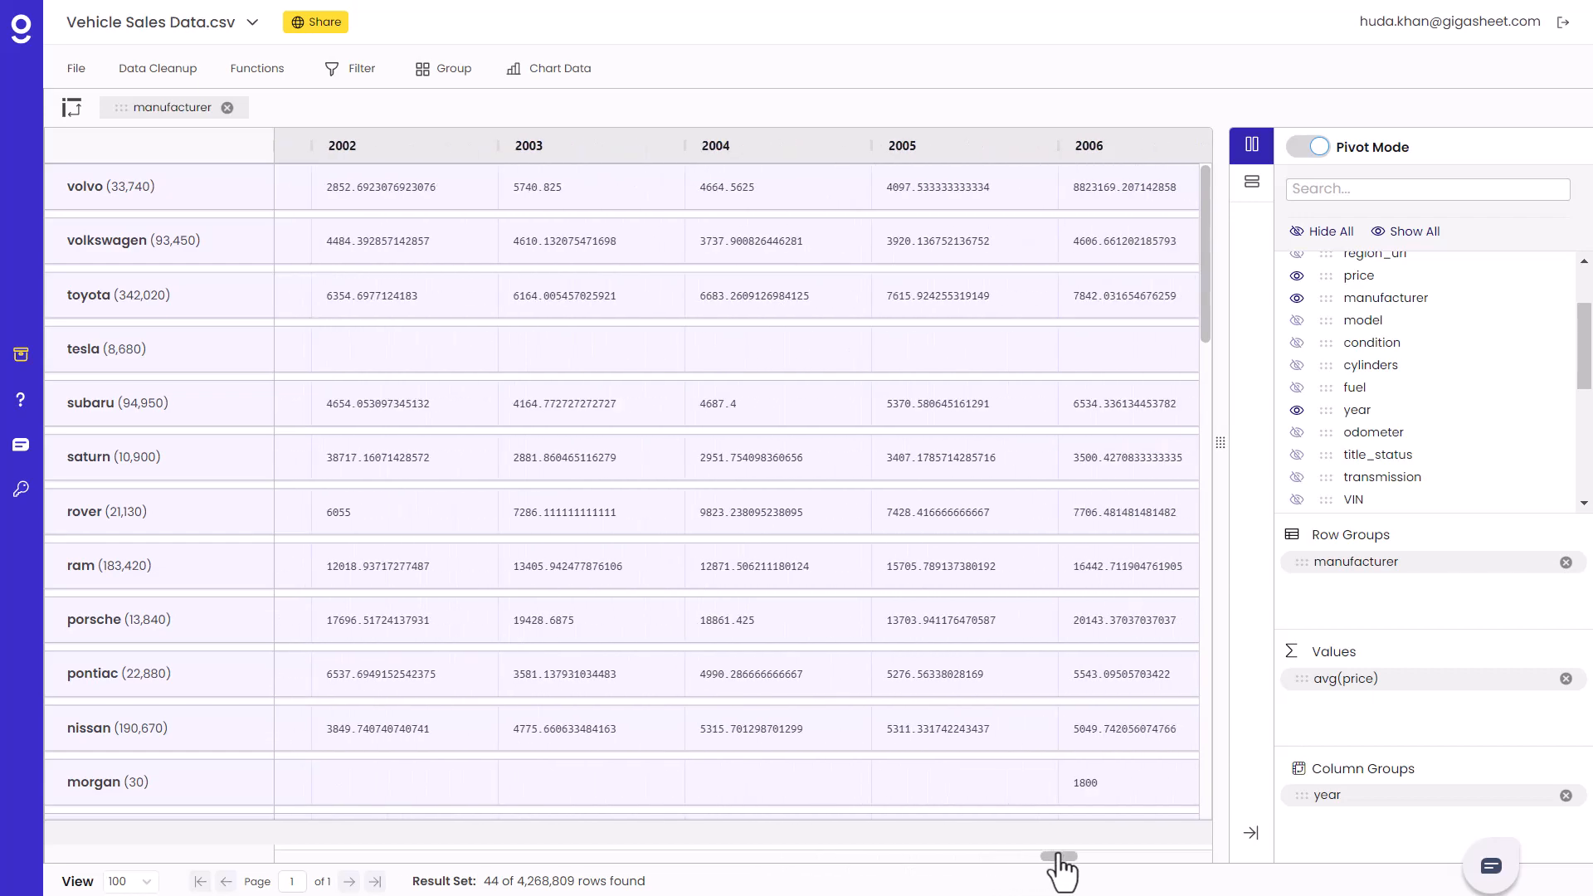
pyautogui.hscroll(3)
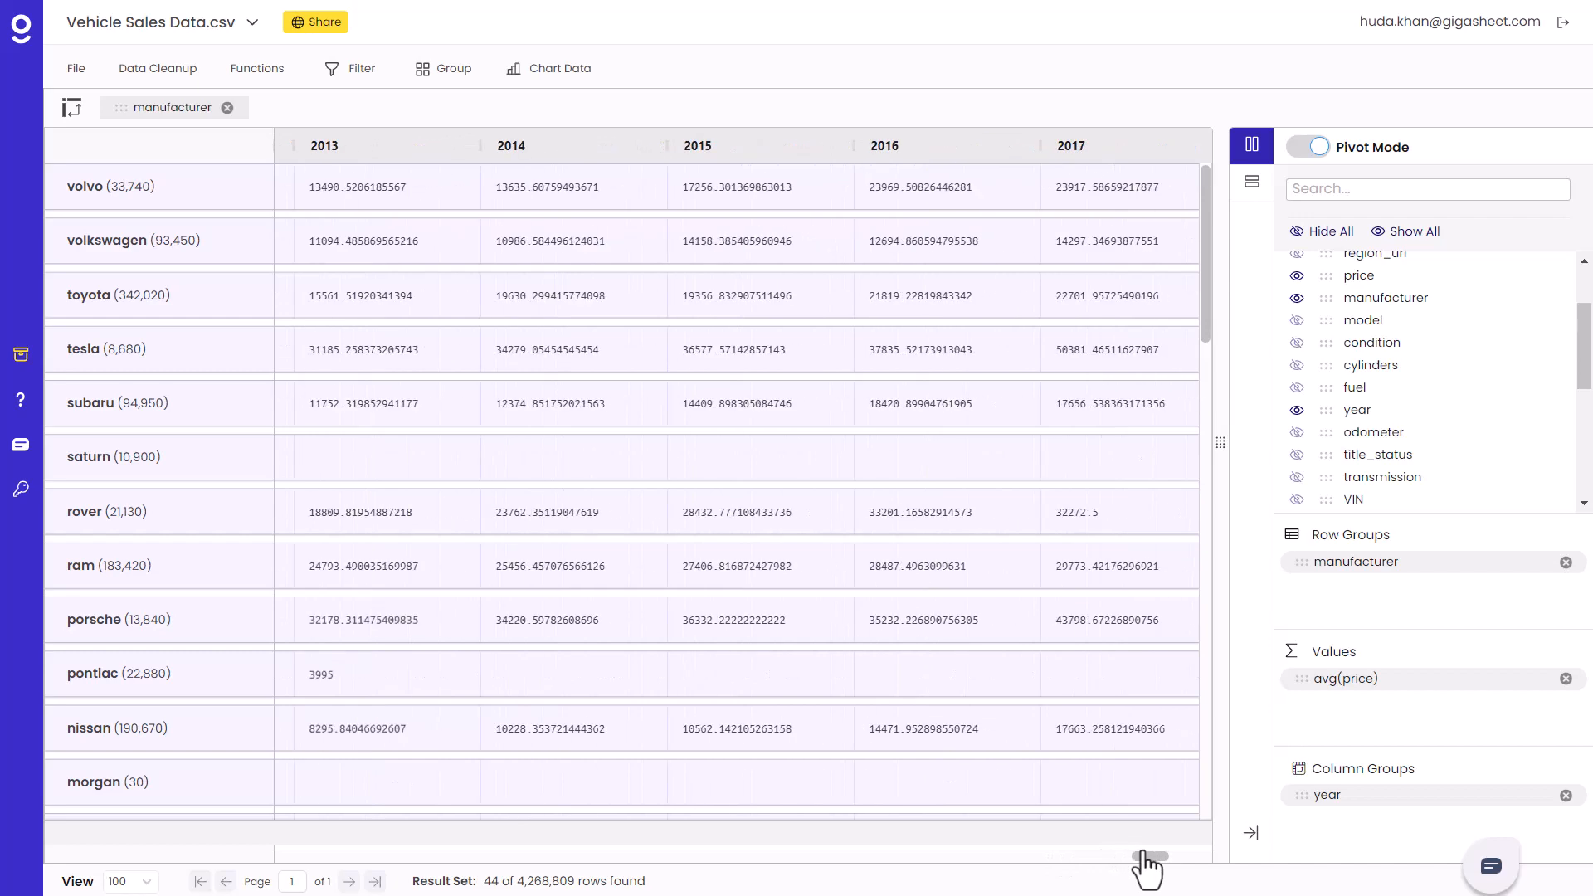
pyautogui.hscroll(3)
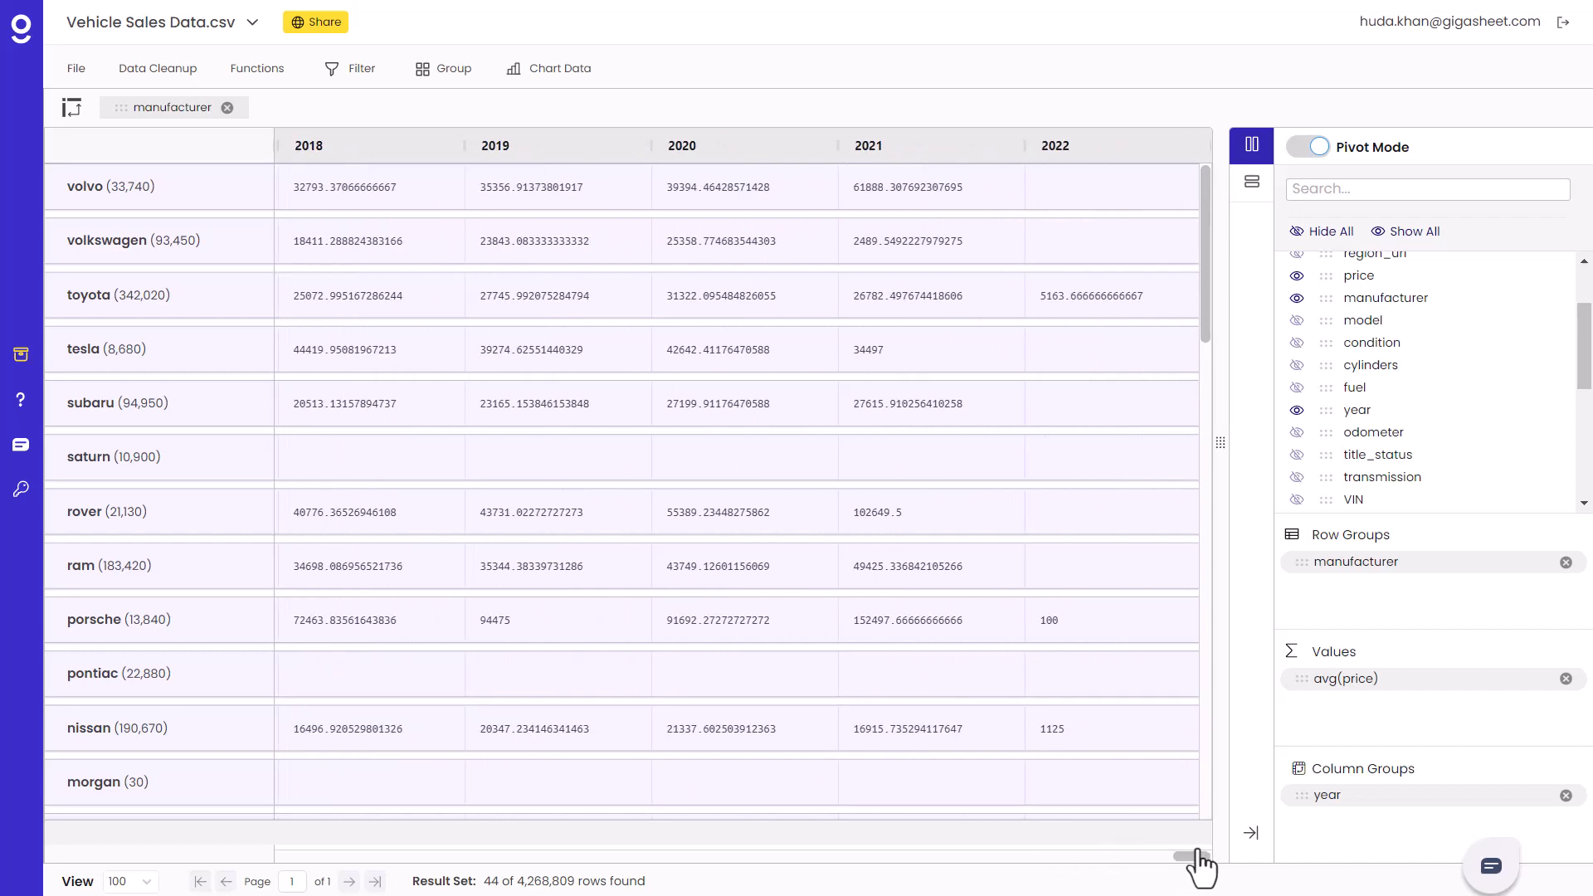
pyautogui.hscroll(-3)
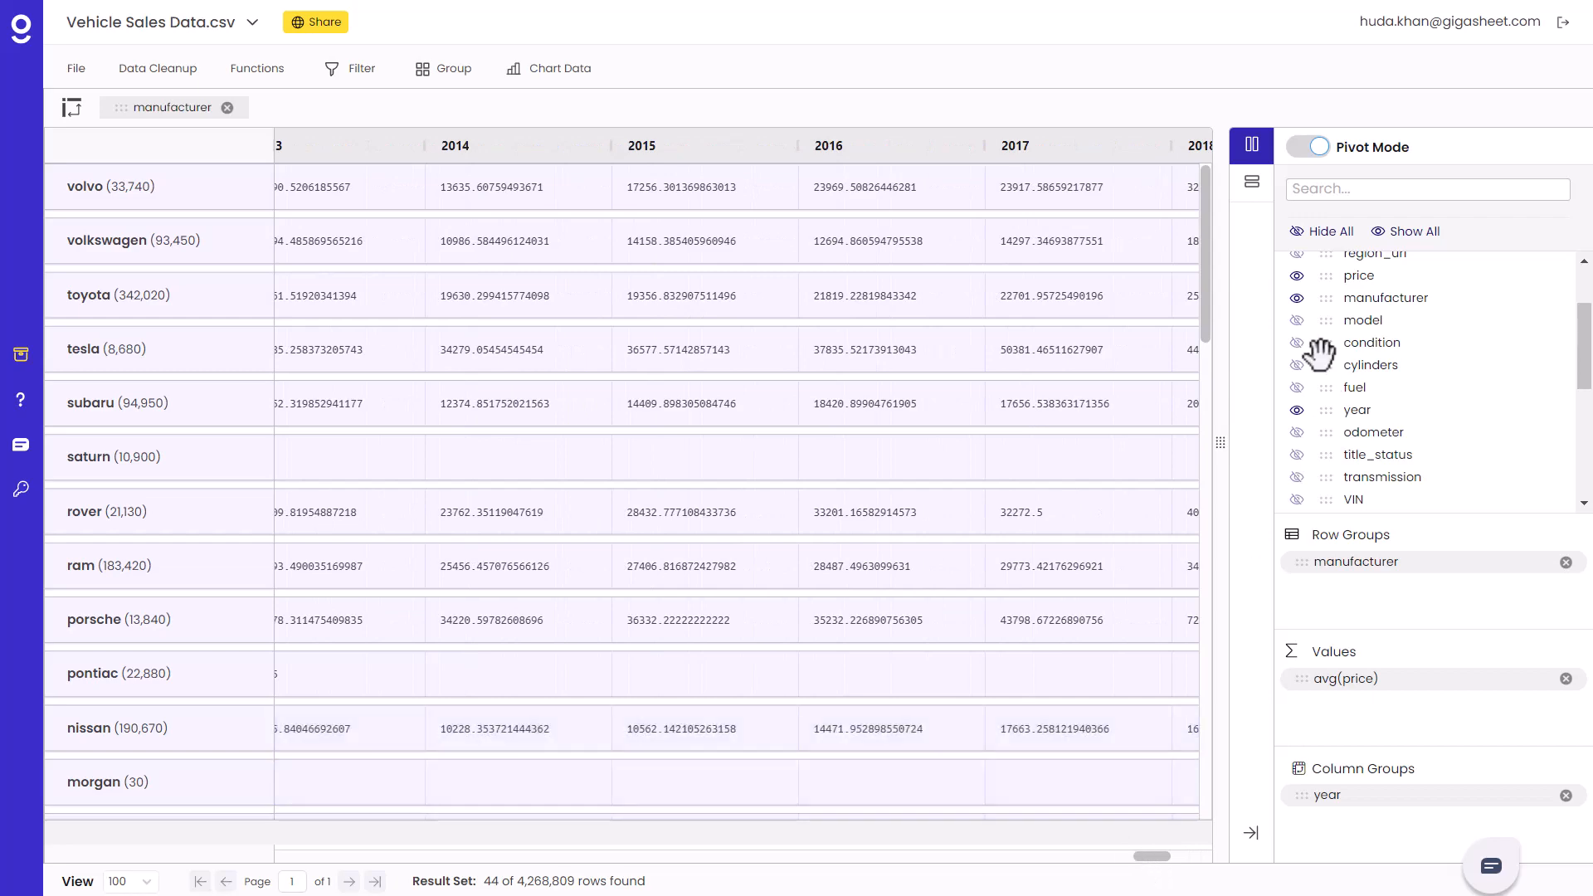
pyautogui.scroll(-3)
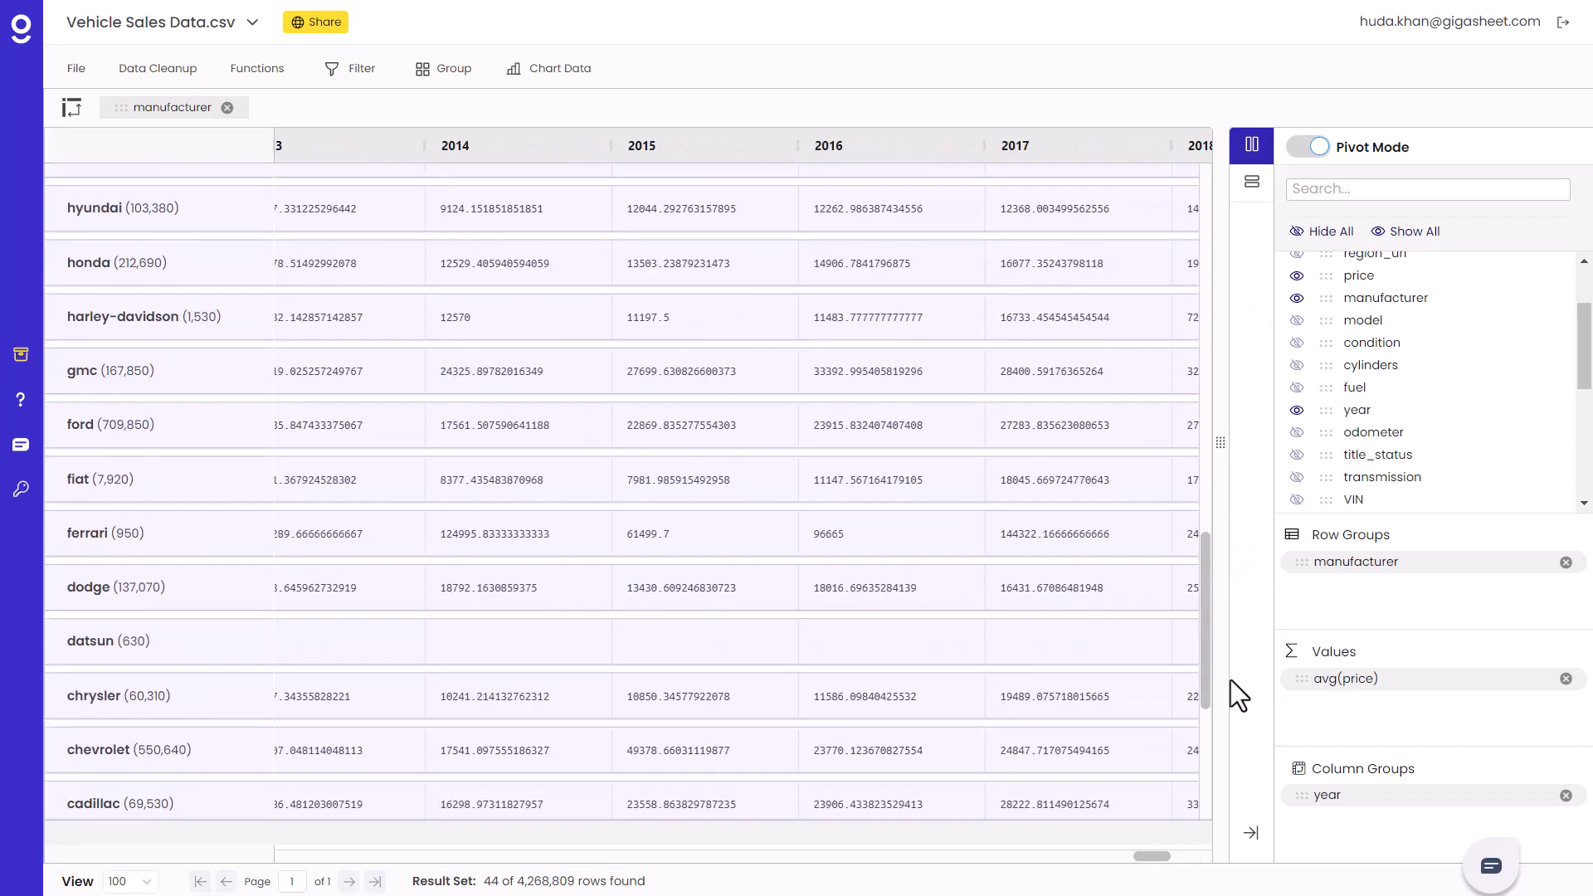
pyautogui.scroll(-3)
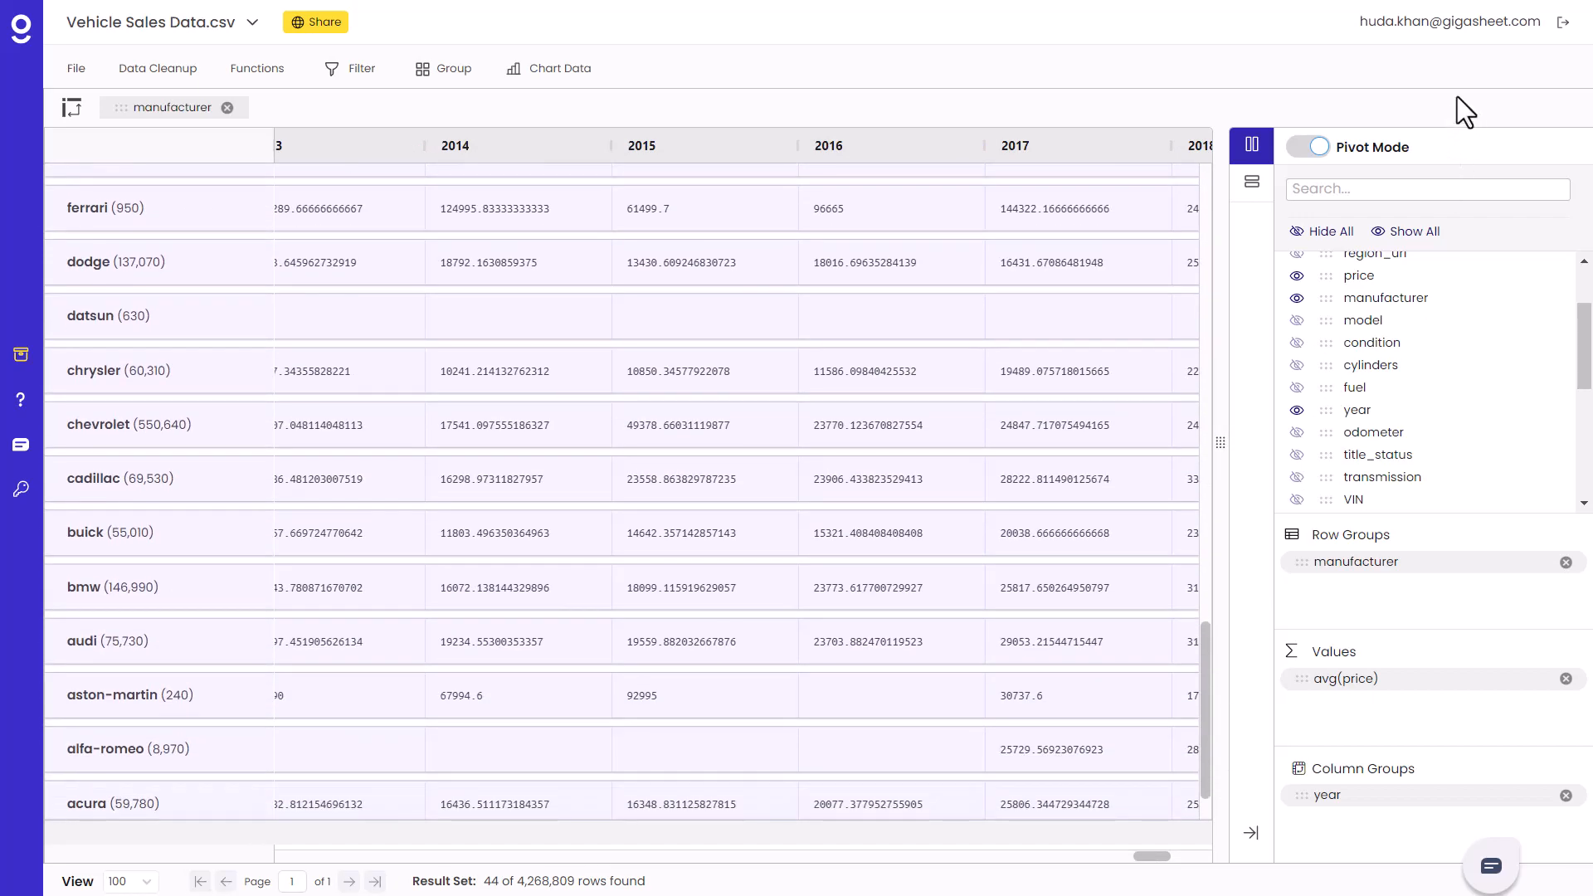
pyautogui.moveTo(1546, 95)
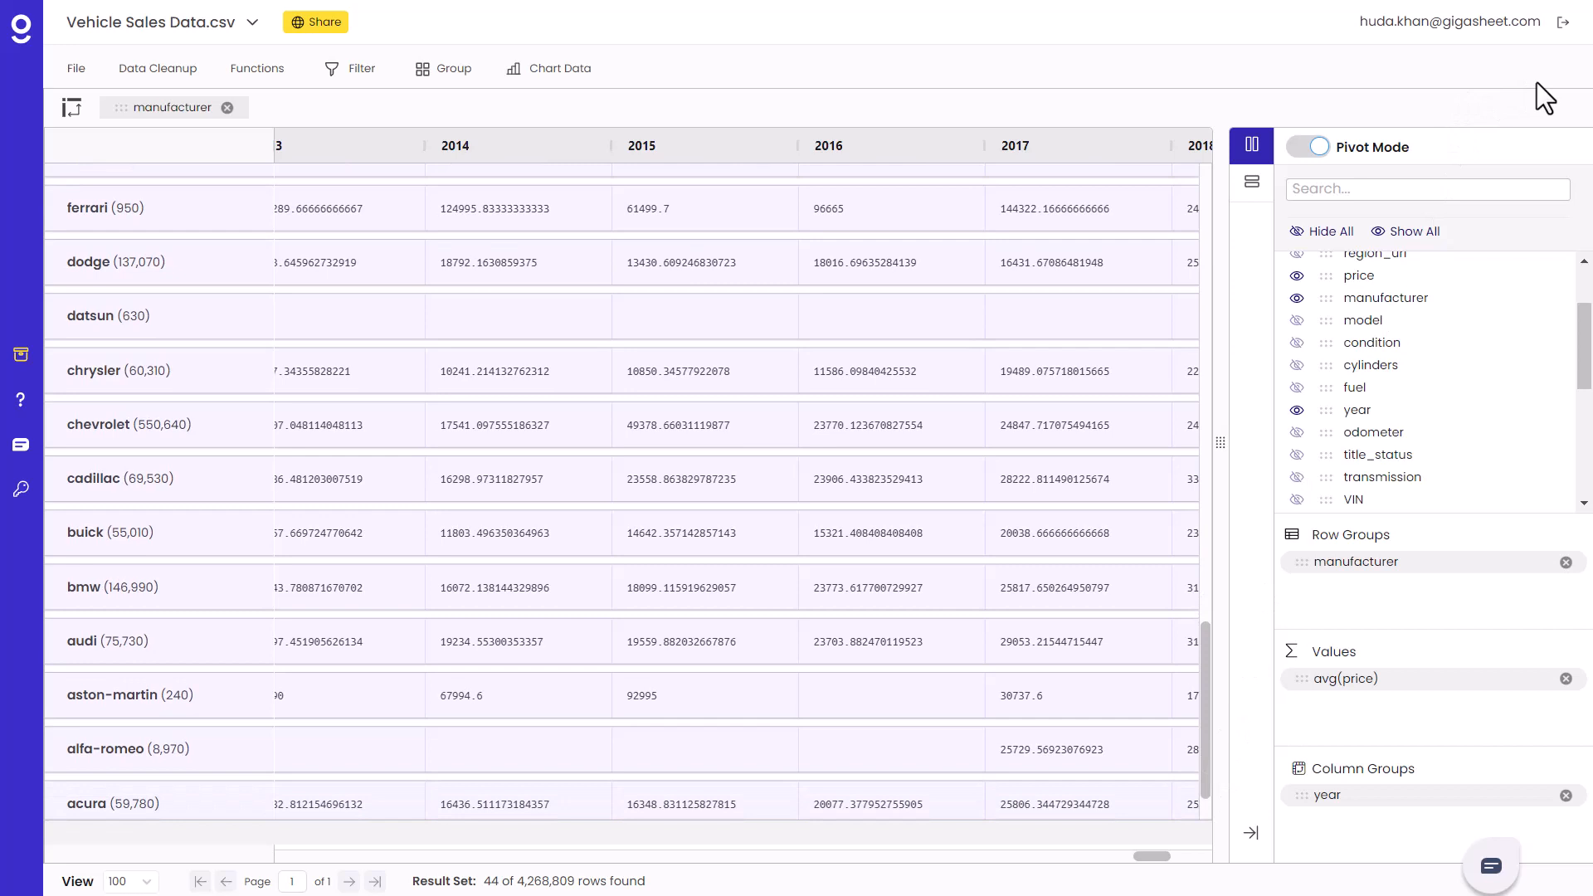